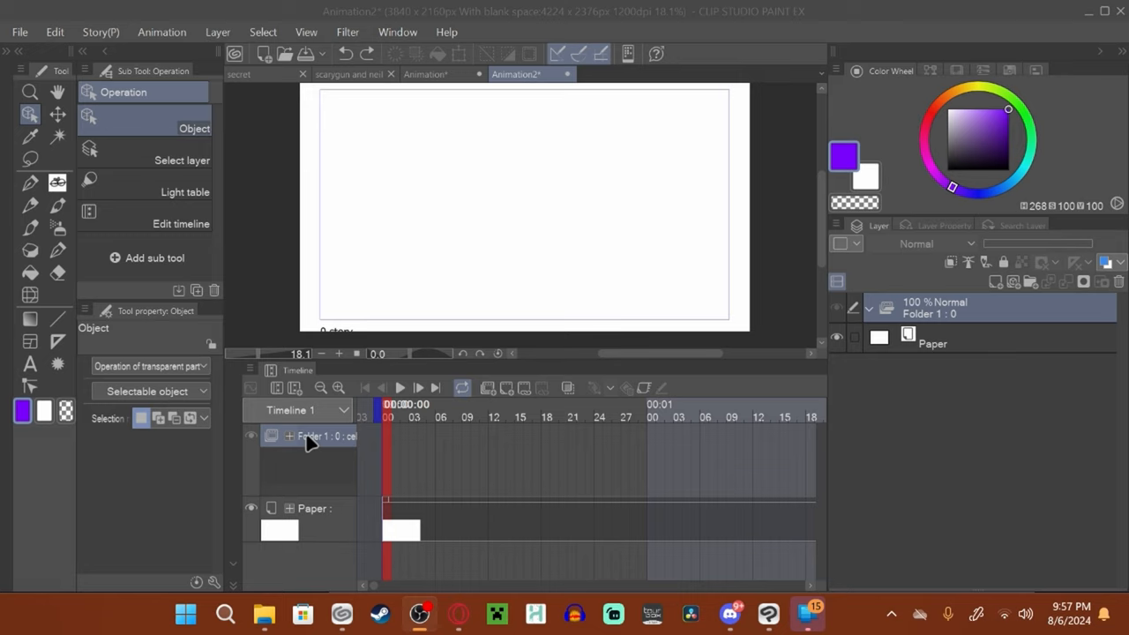
{"action": "mouse_move", "coordinate": [390, 444]}
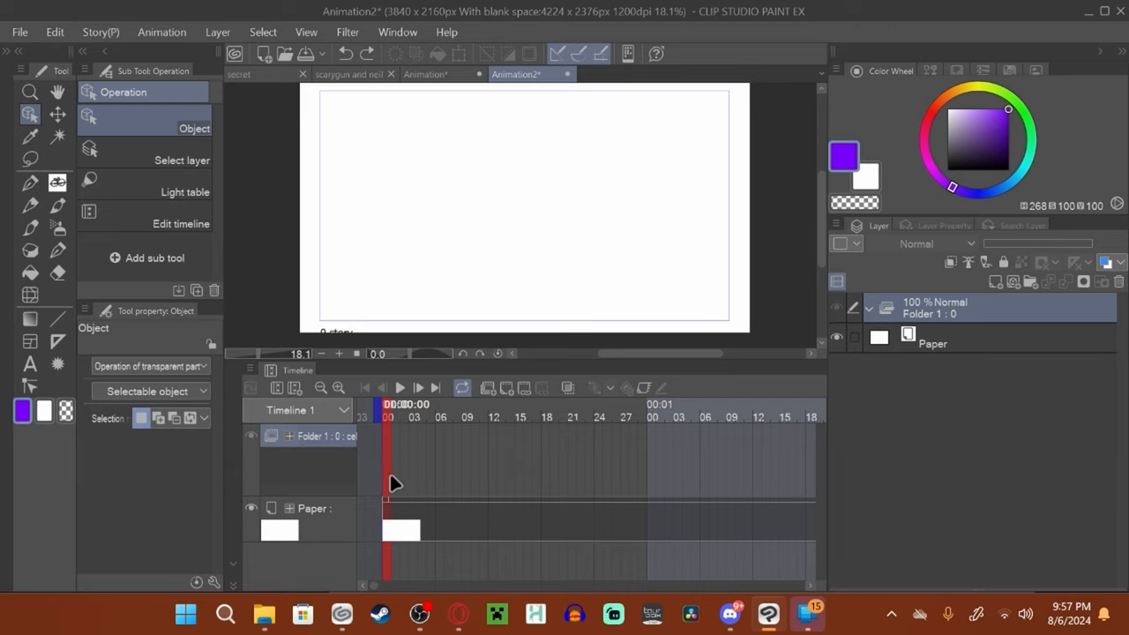
{"action": "mouse_move", "coordinate": [392, 450]}
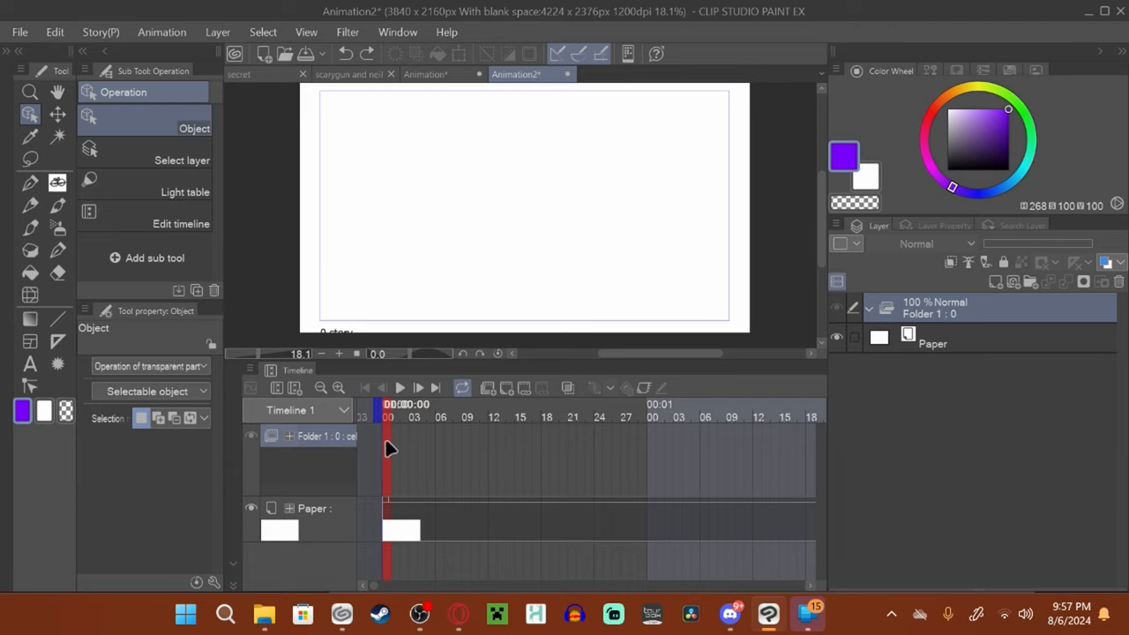
{"action": "mouse_move", "coordinate": [537, 405]}
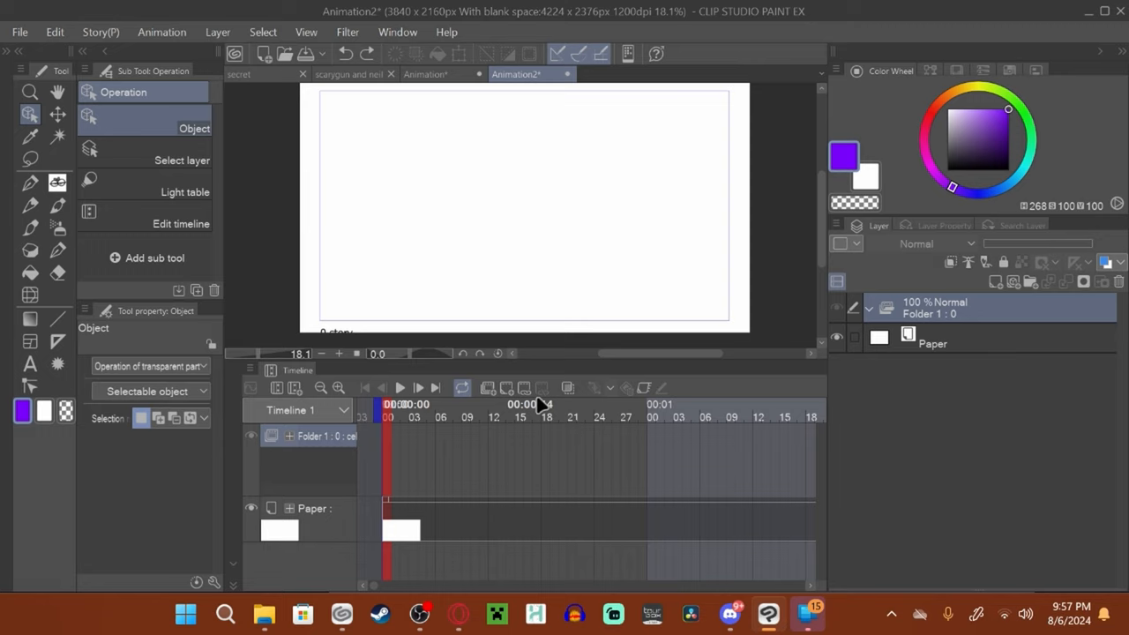
{"action": "mouse_move", "coordinate": [339, 444]}
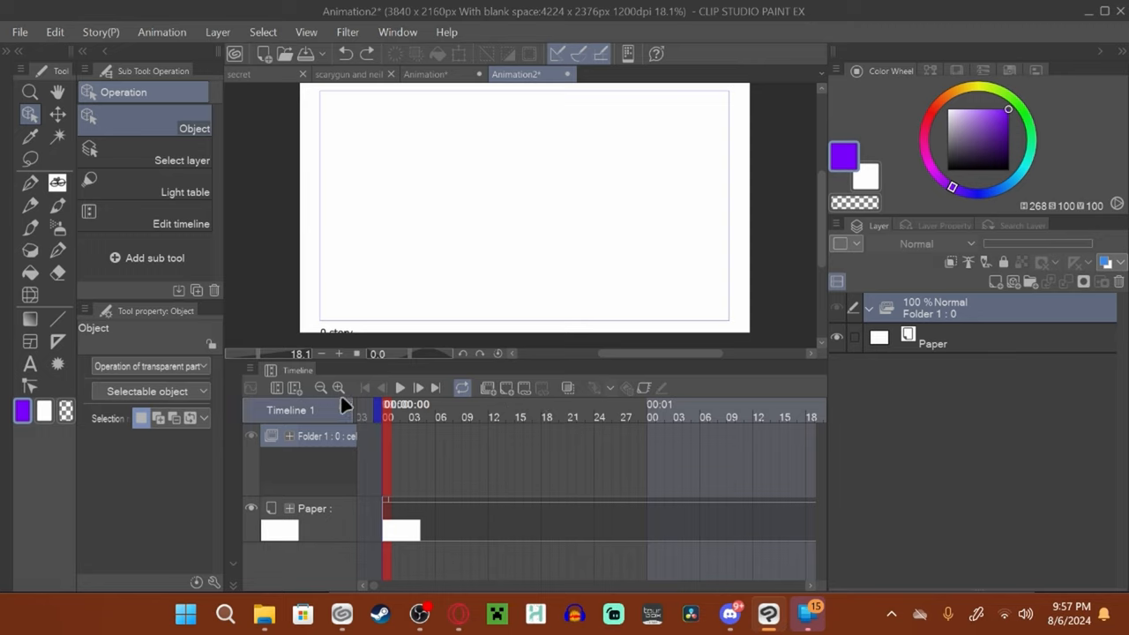
- Import the scanned sketches Document_2 through Document_115 as image layers via File > Import > Image
{"action": "left_click", "coordinate": [19, 32]}
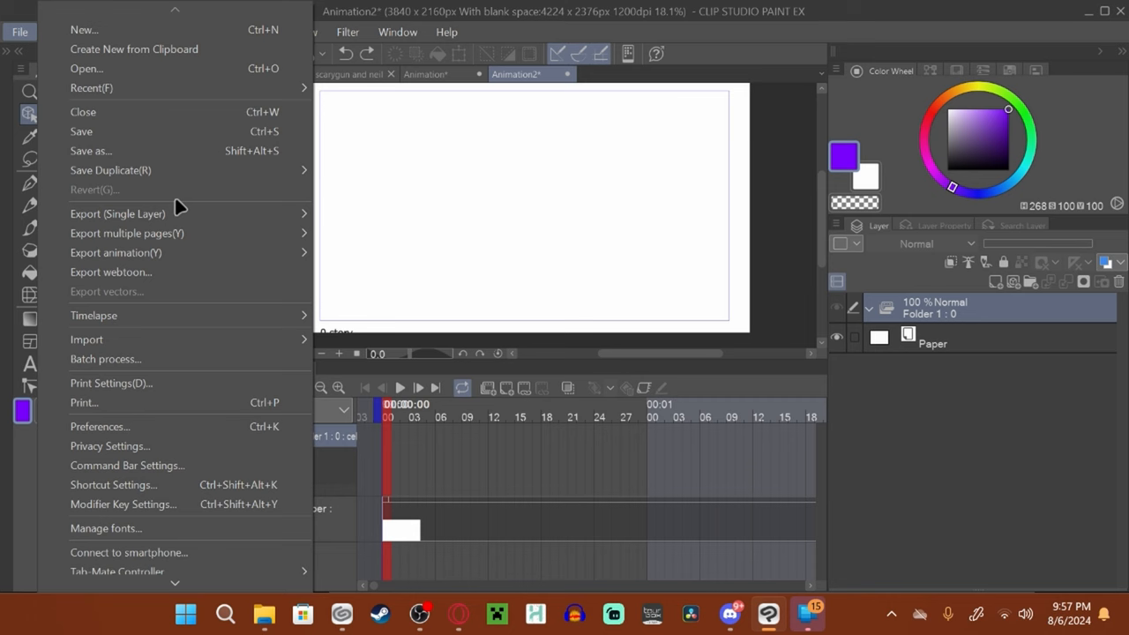
{"action": "mouse_move", "coordinate": [86, 339]}
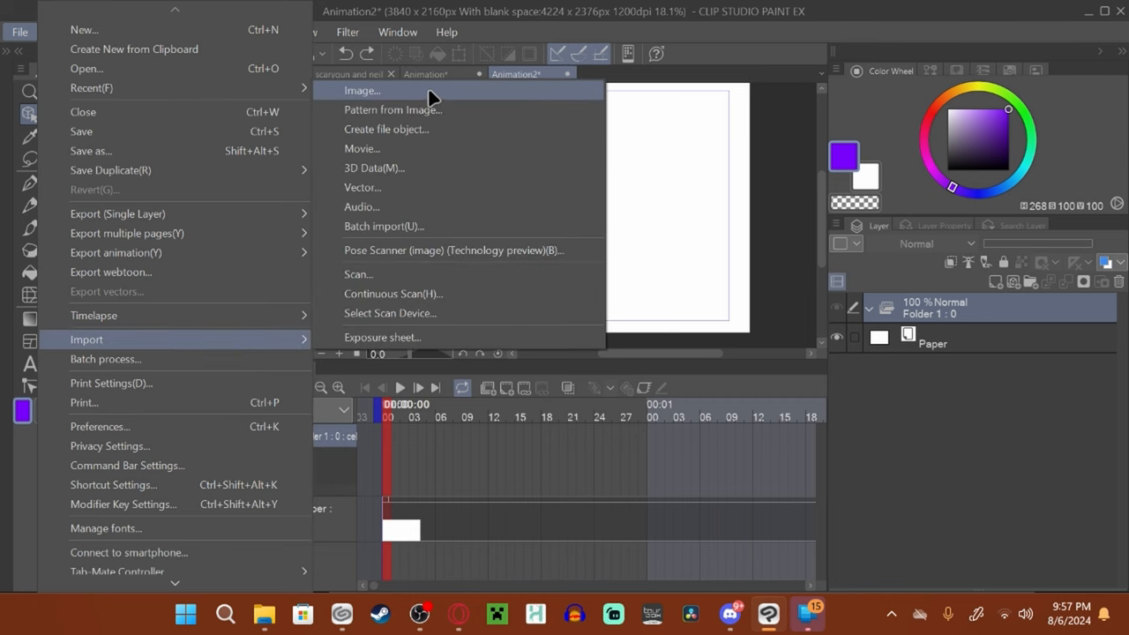
{"action": "left_click", "coordinate": [362, 90]}
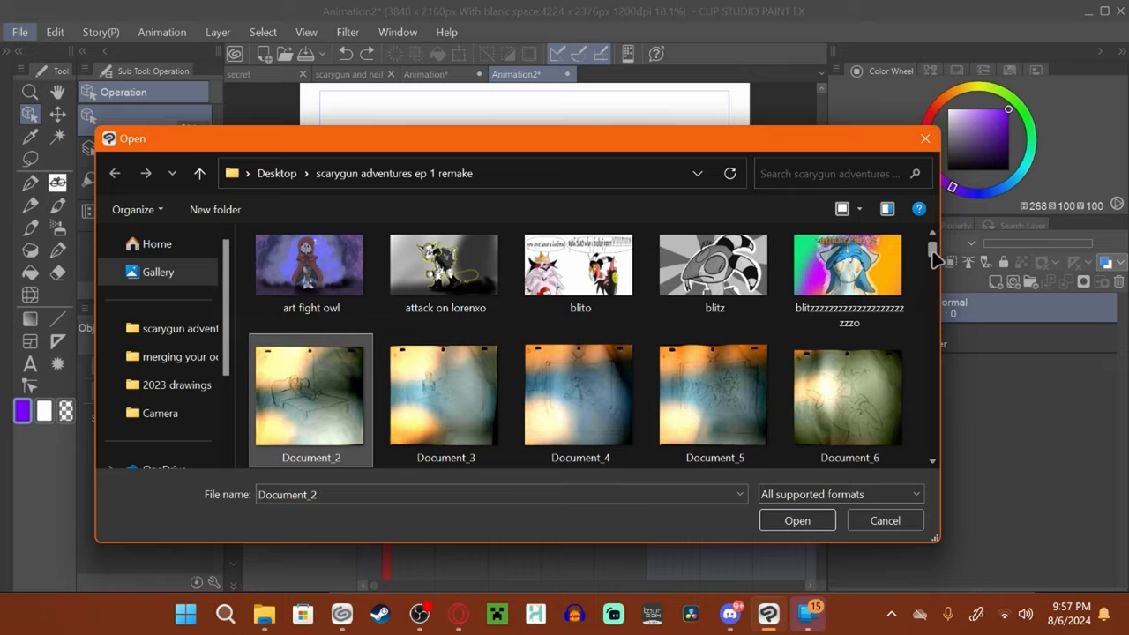
{"action": "scroll", "scroll_direction": "down", "scroll_amount": 3}
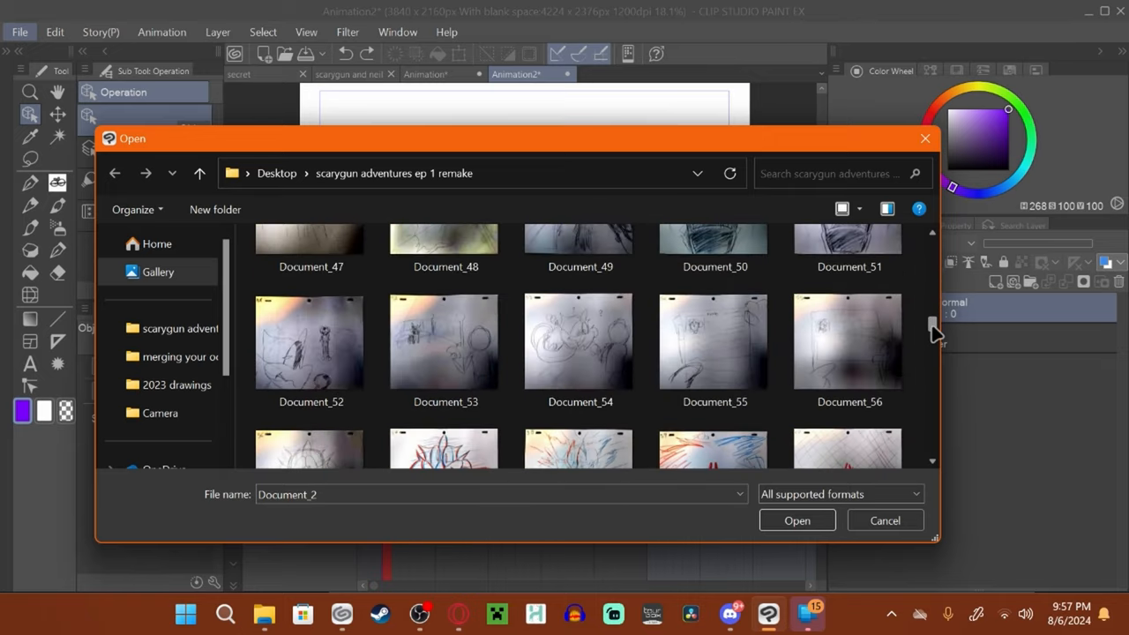
{"action": "scroll", "scroll_direction": "down", "scroll_amount": 3}
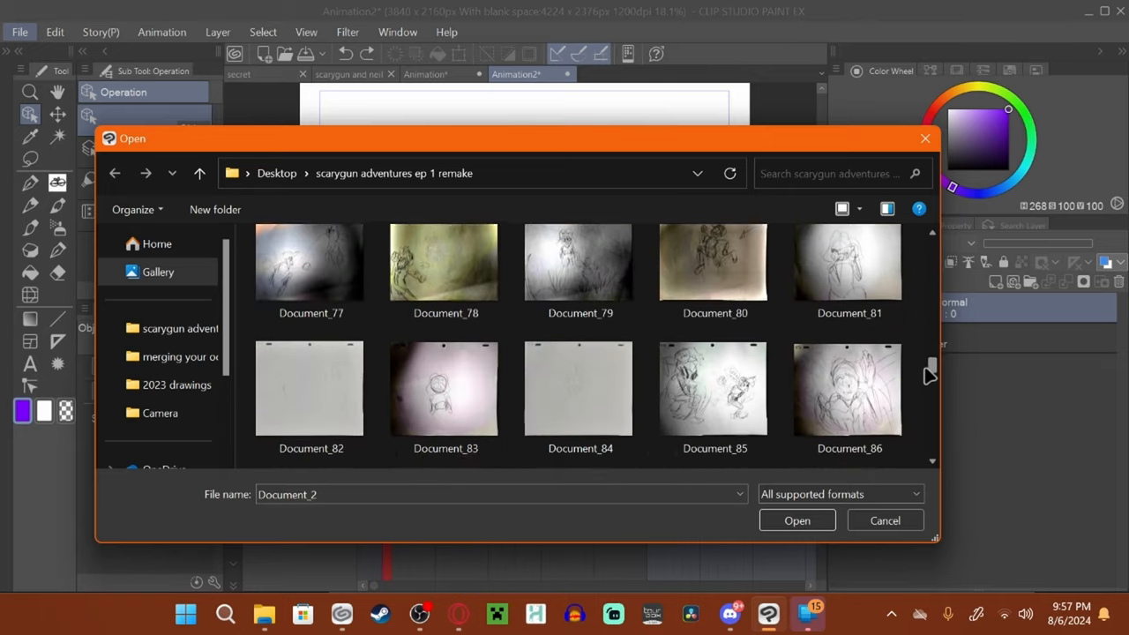
{"action": "scroll", "scroll_direction": "down", "scroll_amount": 3}
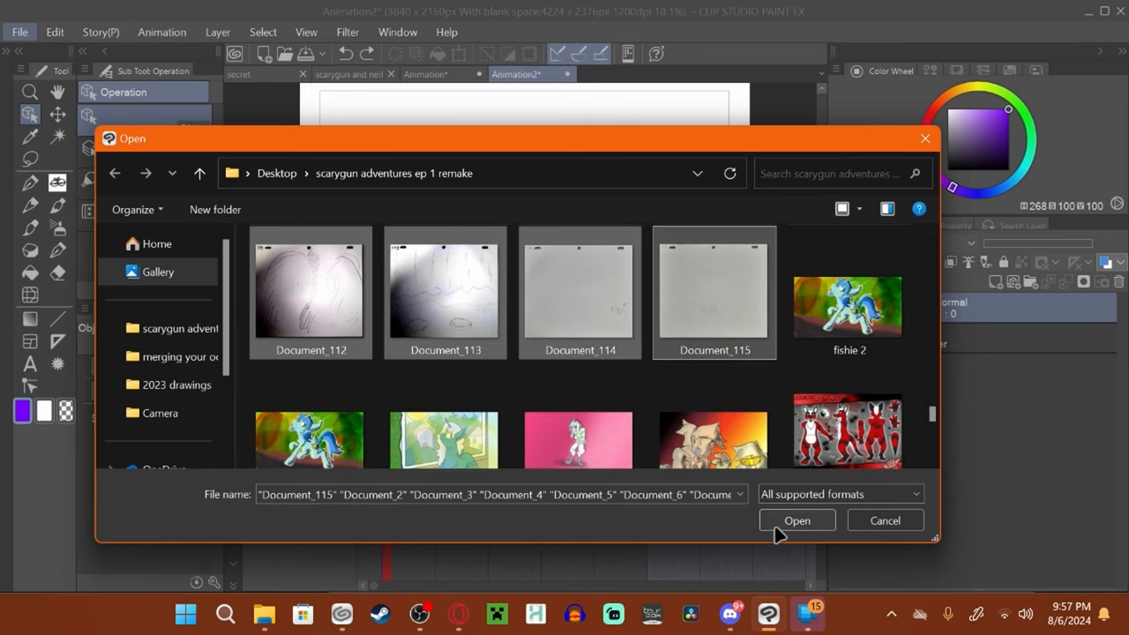
{"action": "left_click", "coordinate": [797, 520]}
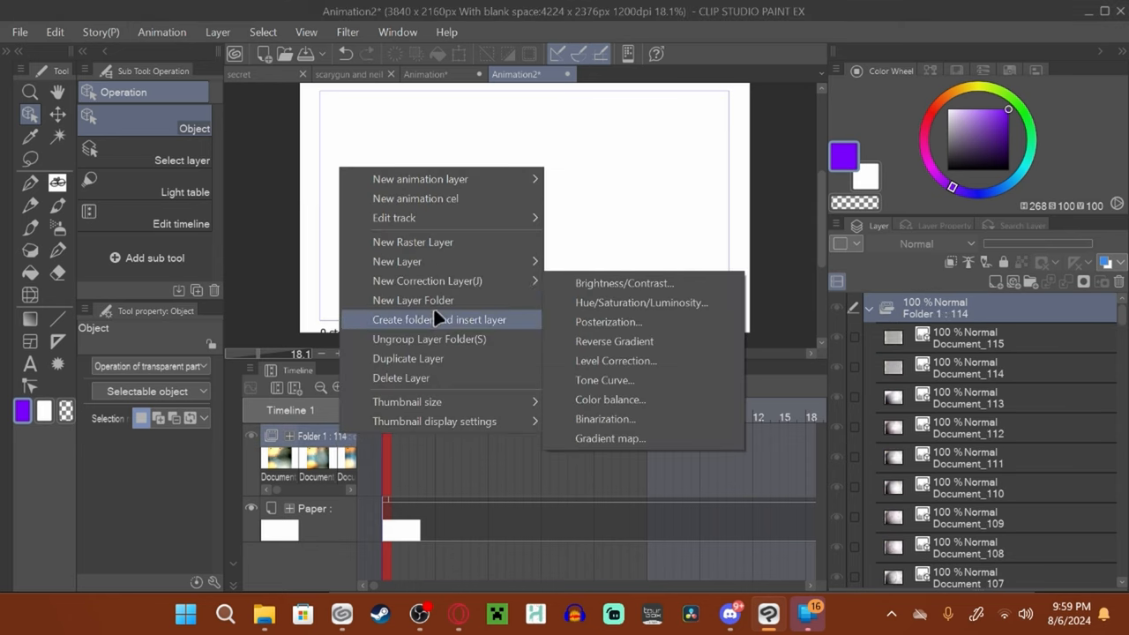
{"action": "mouse_move", "coordinate": [459, 219]}
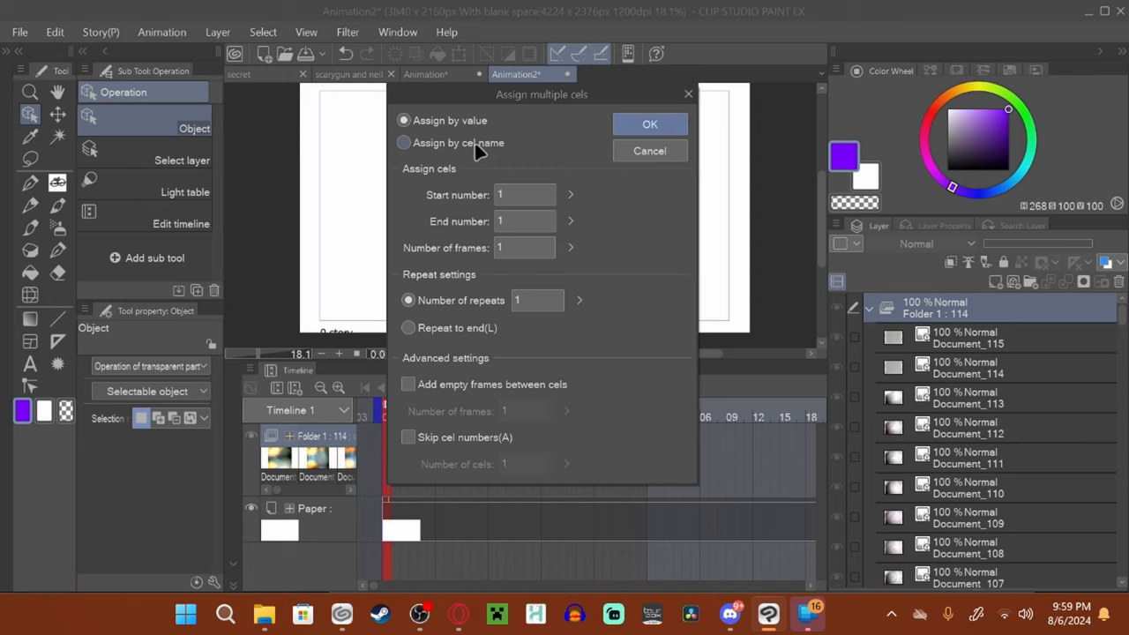
- Assign cels by name from Document_2 to Document_115, 4 frames each with repeats, and apply
{"action": "left_click", "coordinate": [402, 141]}
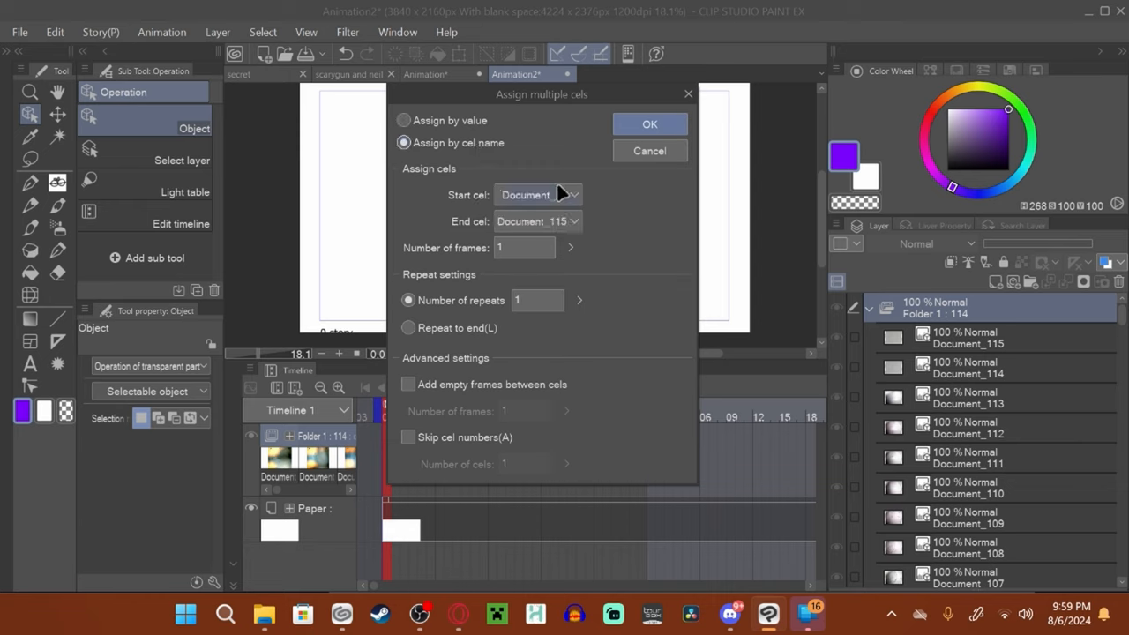
{"action": "left_click", "coordinate": [538, 194]}
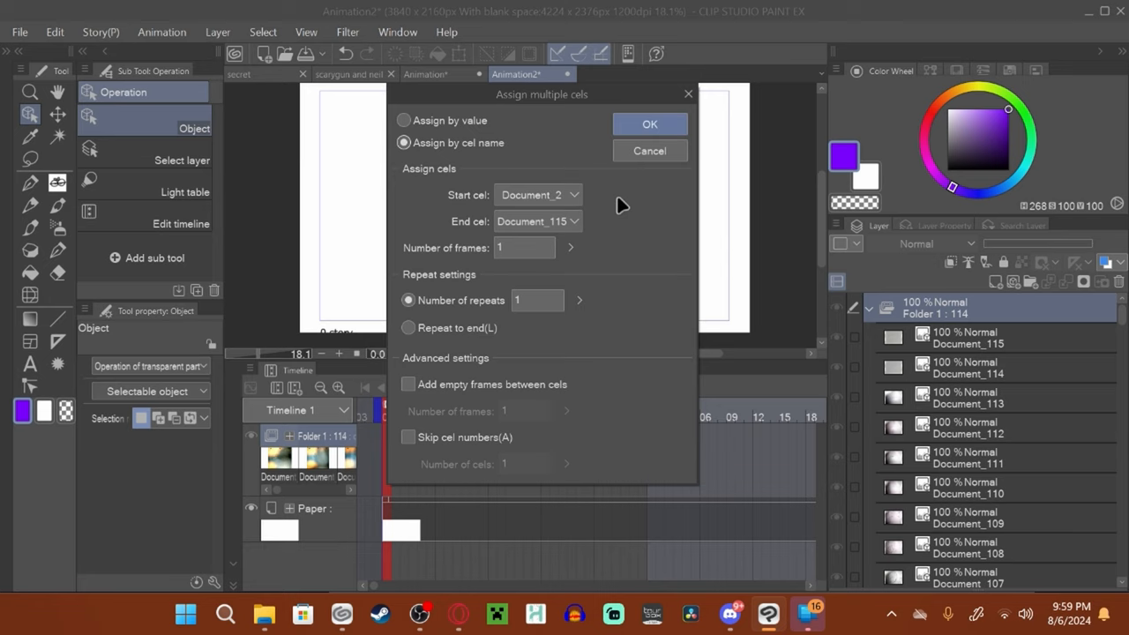
{"action": "mouse_move", "coordinate": [628, 229]}
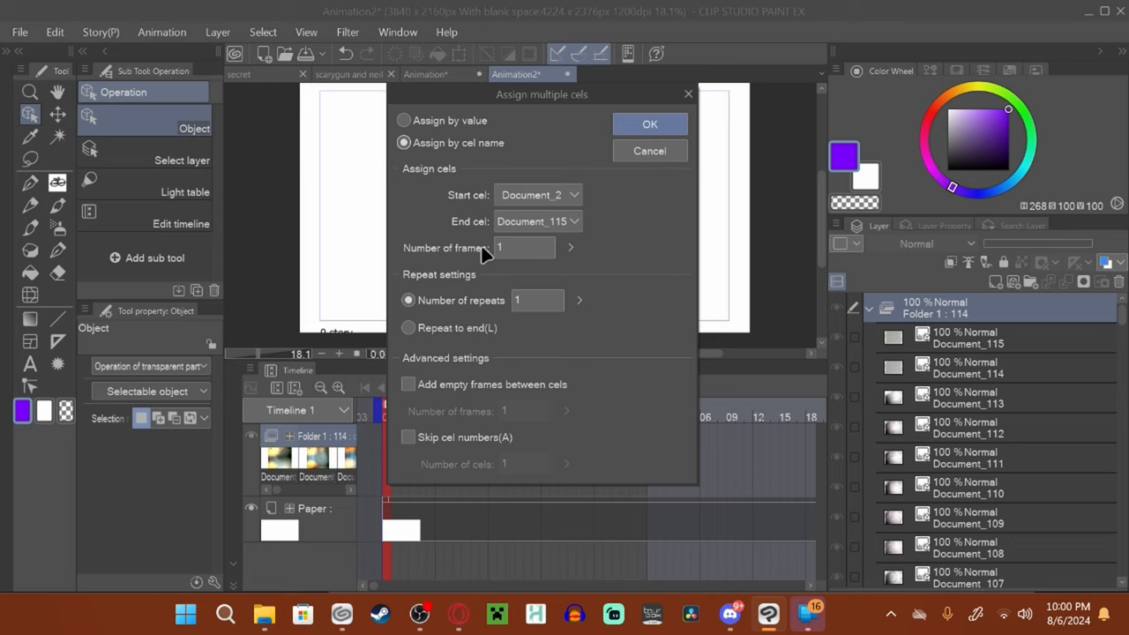
{"action": "mouse_move", "coordinate": [573, 257]}
{"action": "type", "text": "4"}
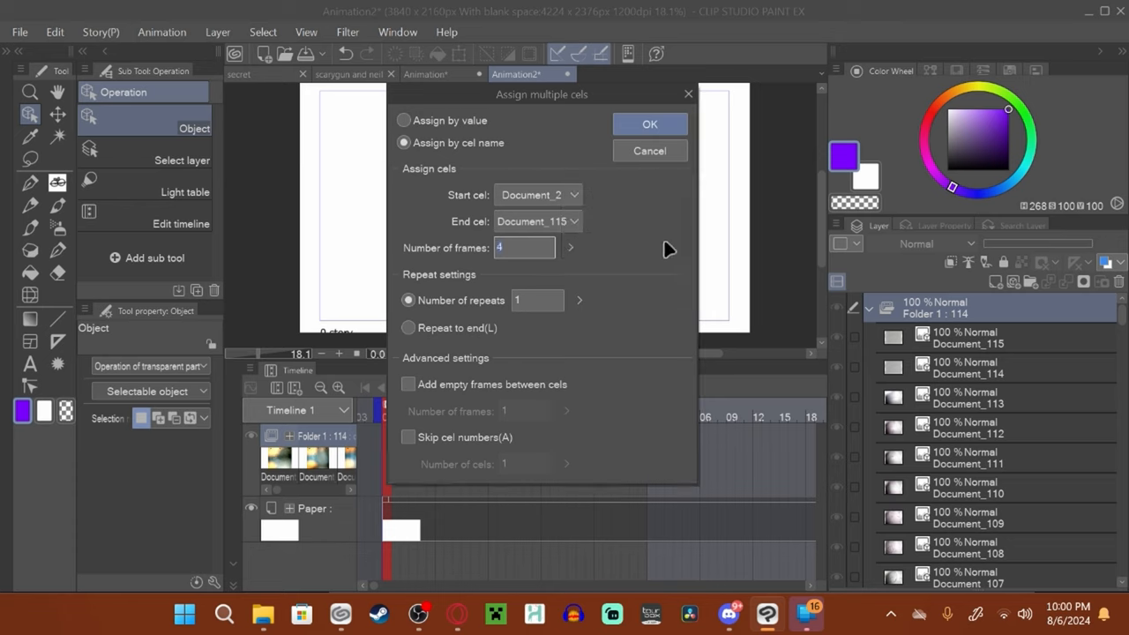
{"action": "mouse_move", "coordinate": [578, 303]}
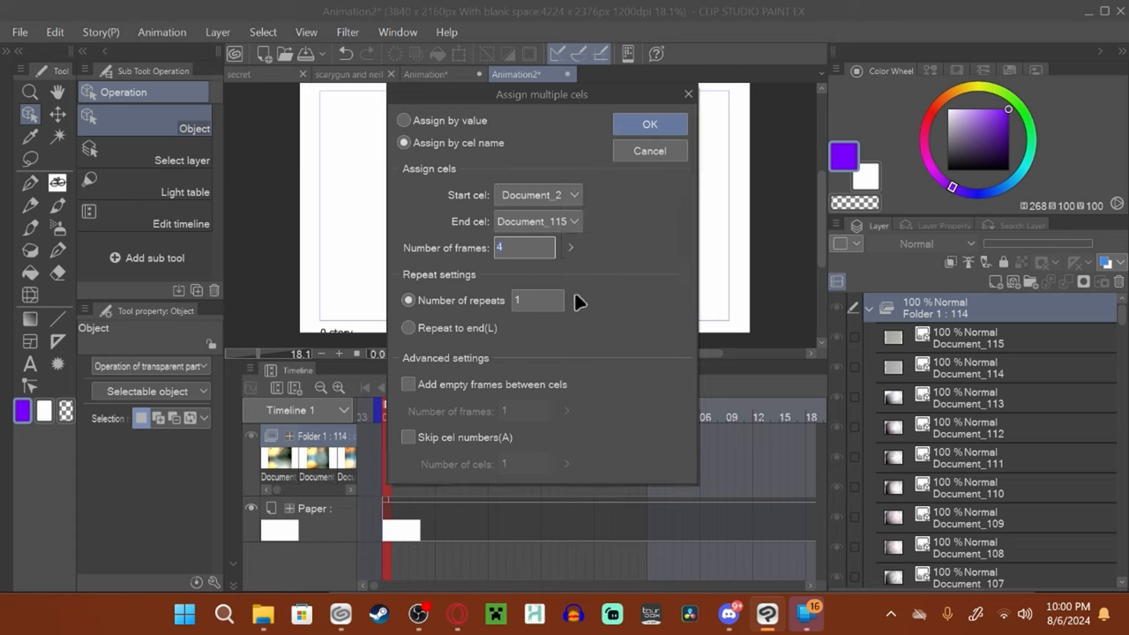
{"action": "mouse_move", "coordinate": [582, 309]}
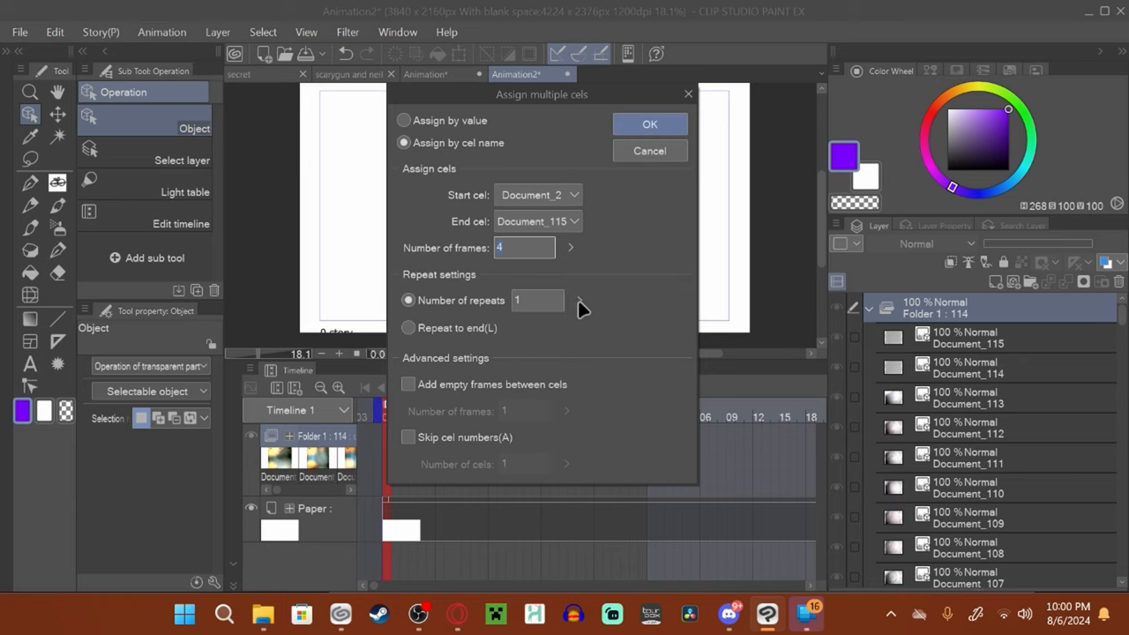
{"action": "mouse_move", "coordinate": [598, 310]}
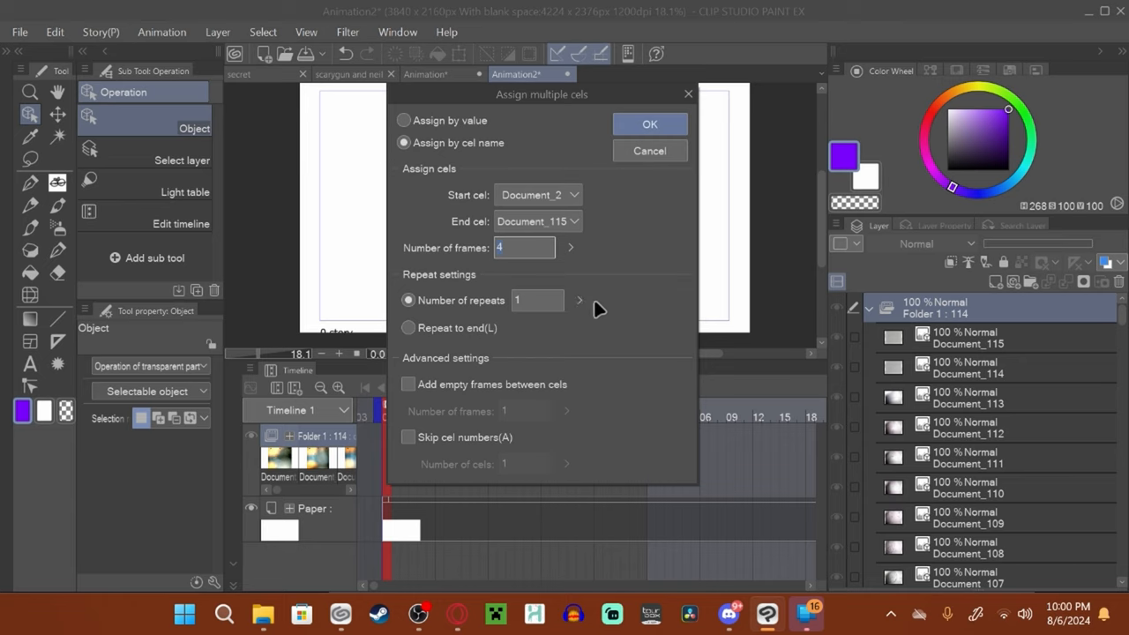
{"action": "mouse_move", "coordinate": [626, 310]}
{"action": "type", "text": "7"}
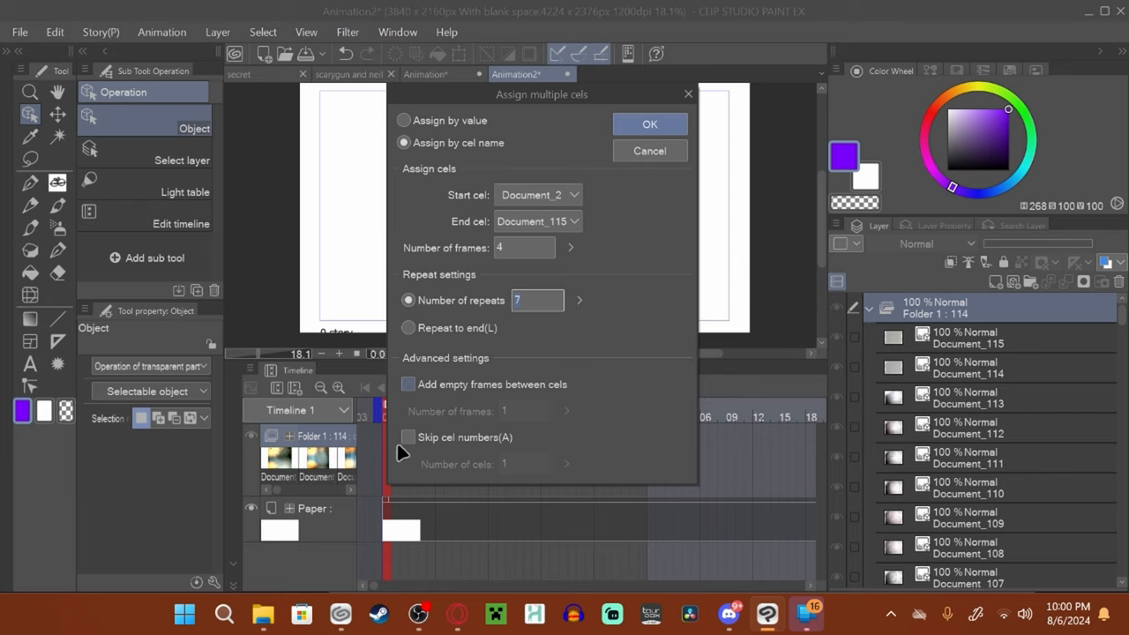
{"action": "mouse_move", "coordinate": [633, 450]}
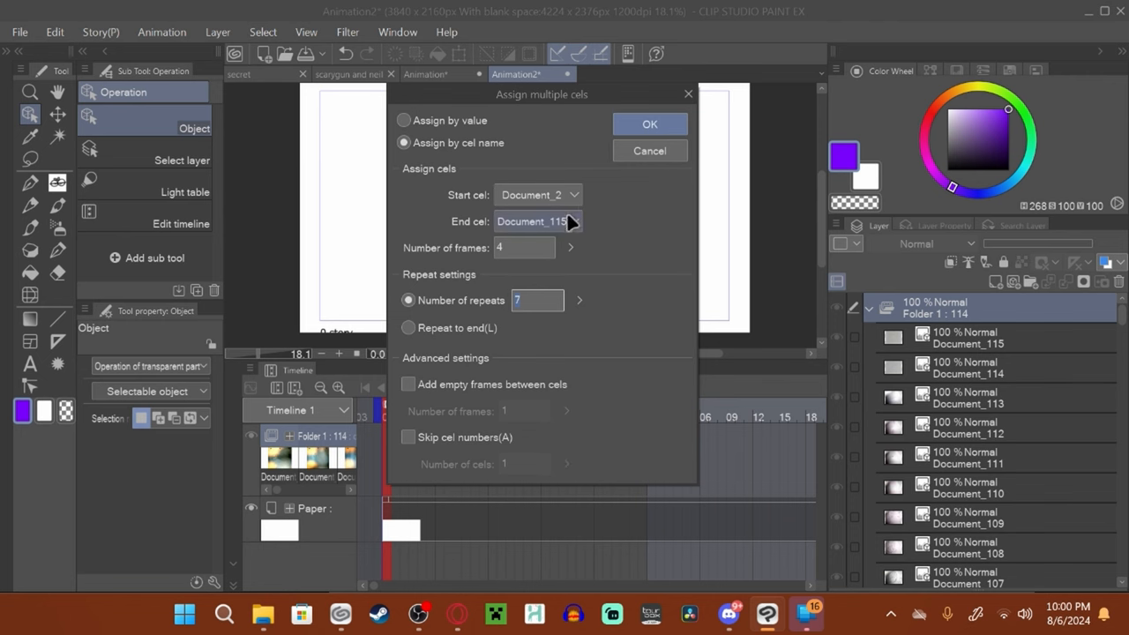
{"action": "left_click", "coordinate": [649, 124]}
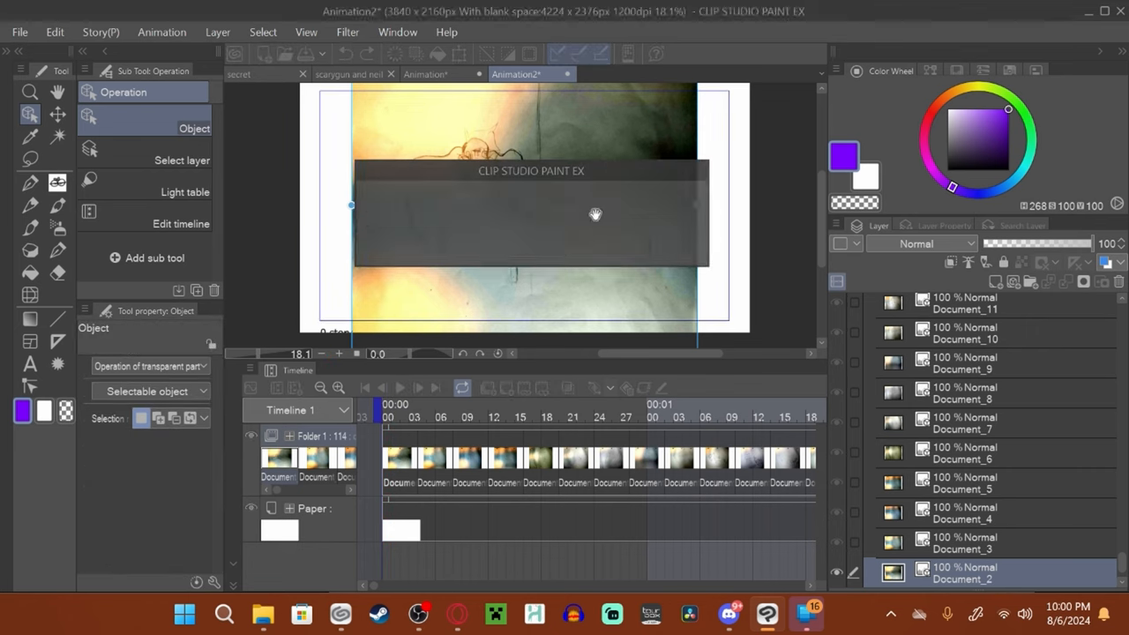
- Start playback of the sketch animation from the Timeline palette
{"action": "left_click", "coordinate": [399, 388]}
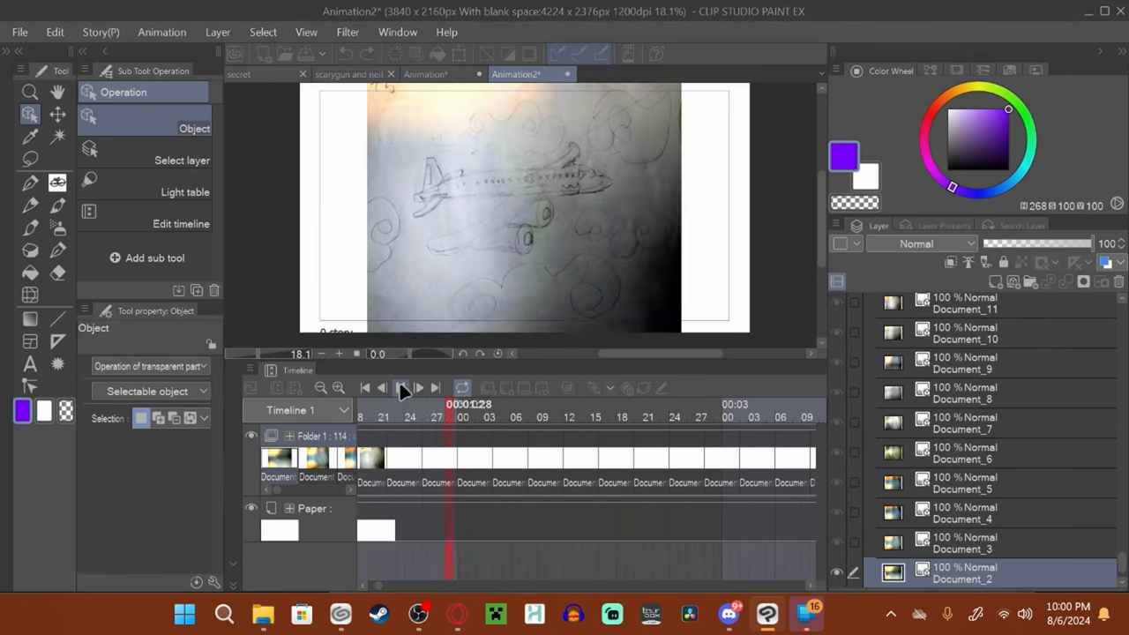
{"action": "left_click", "coordinate": [398, 388]}
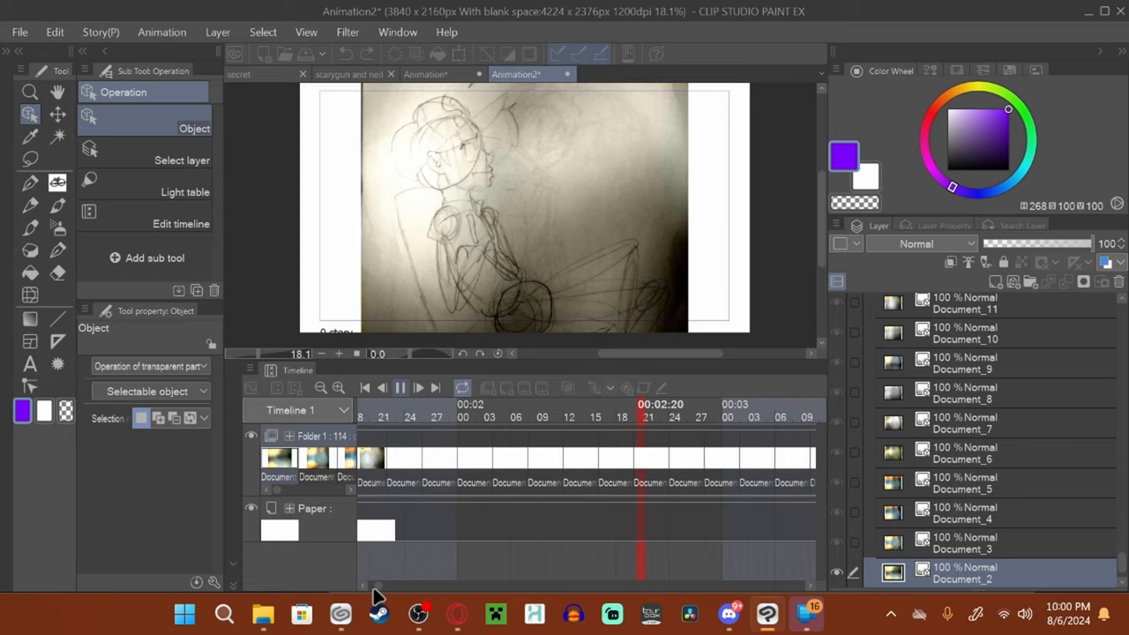
{"action": "mouse_move", "coordinate": [381, 592]}
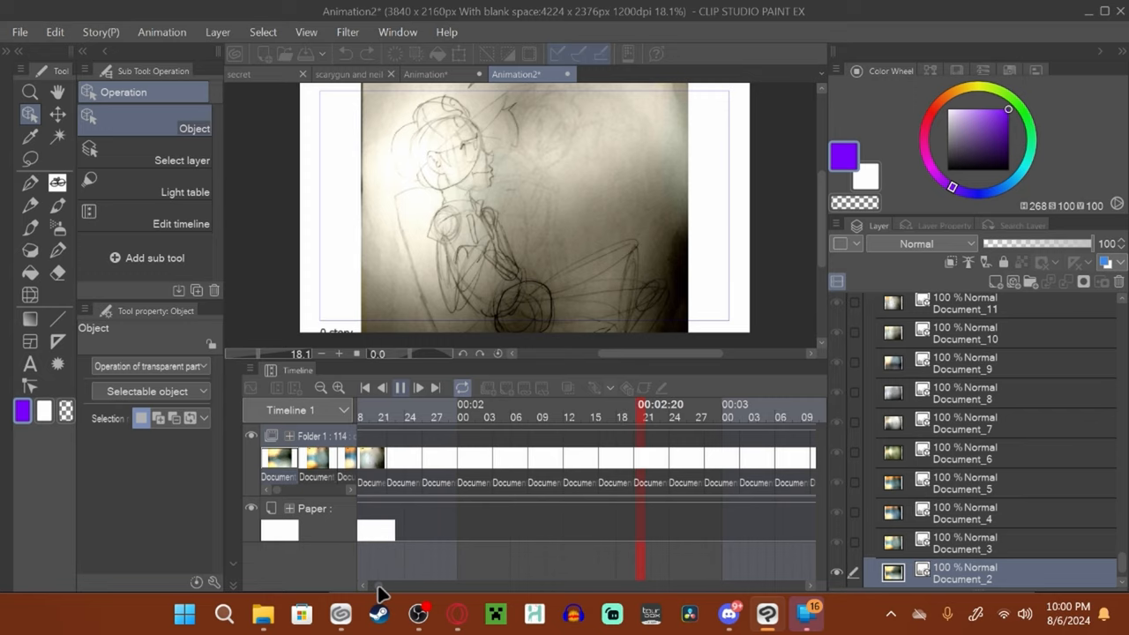